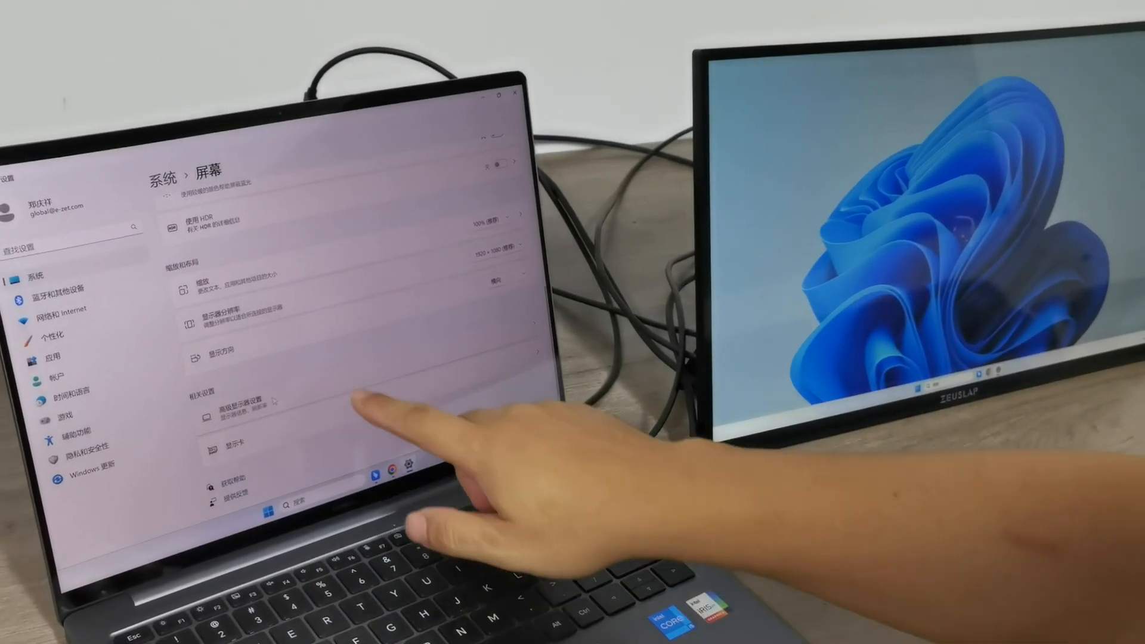
Go to Advanced display under Related settings, triggering the 'Keep these display settings?' prompt.
{"action": "left_click", "coordinate": [233, 406]}
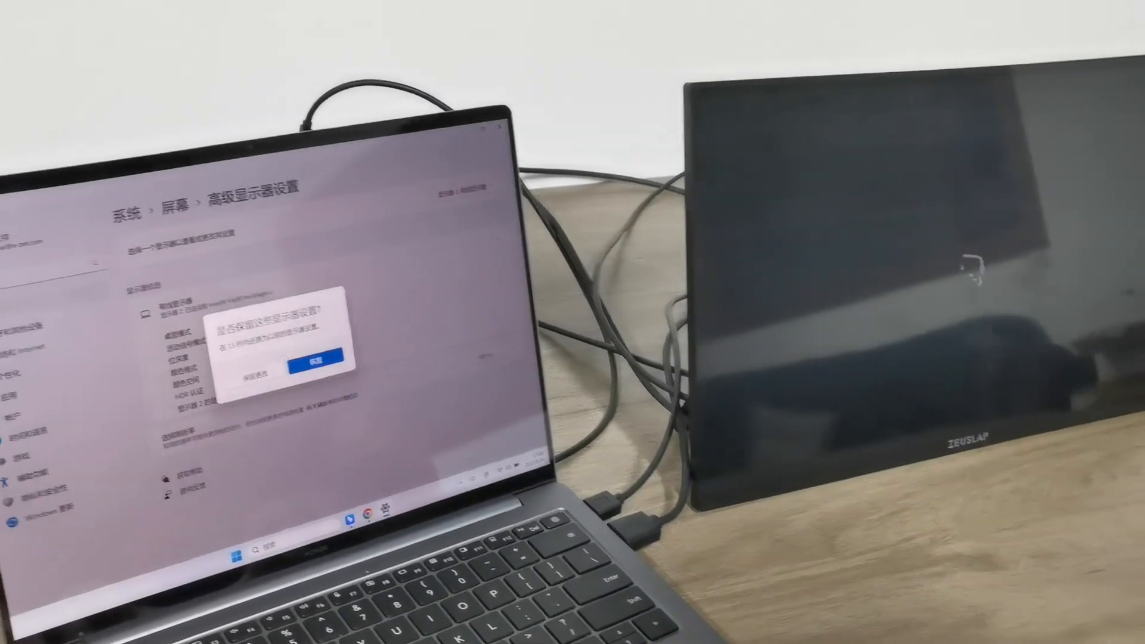
Keep the changes so display 2 shows 1920 × 1080 at 100 Hz.
{"action": "left_click", "coordinate": [305, 362]}
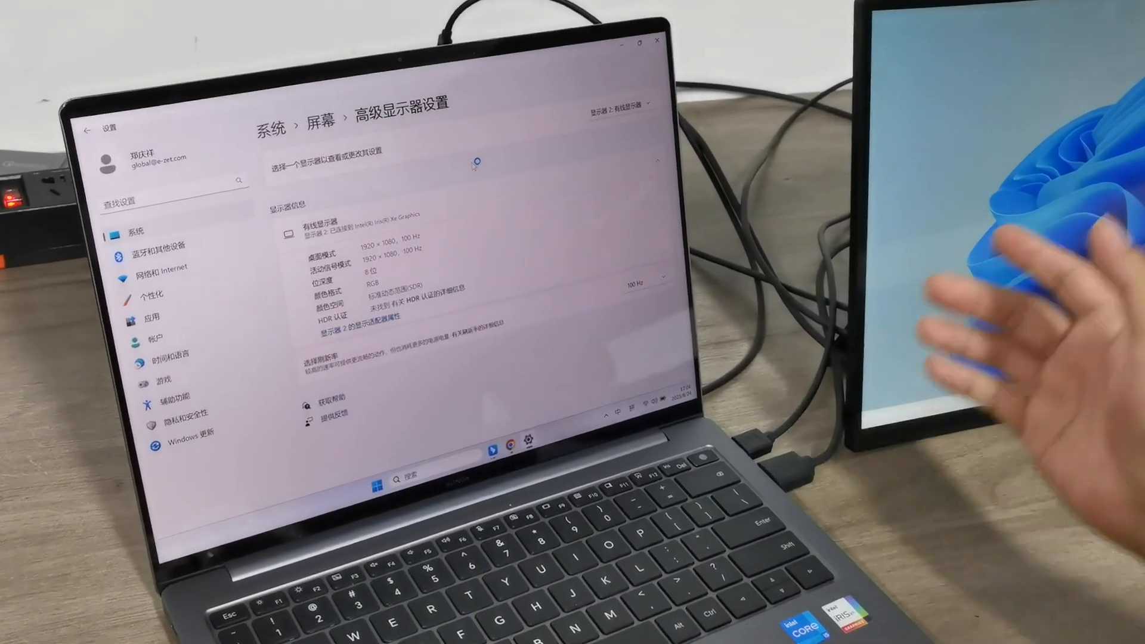
View display 2's adapter properties and list all its supported 1920×1080 modes.
{"action": "left_click", "coordinate": [373, 327]}
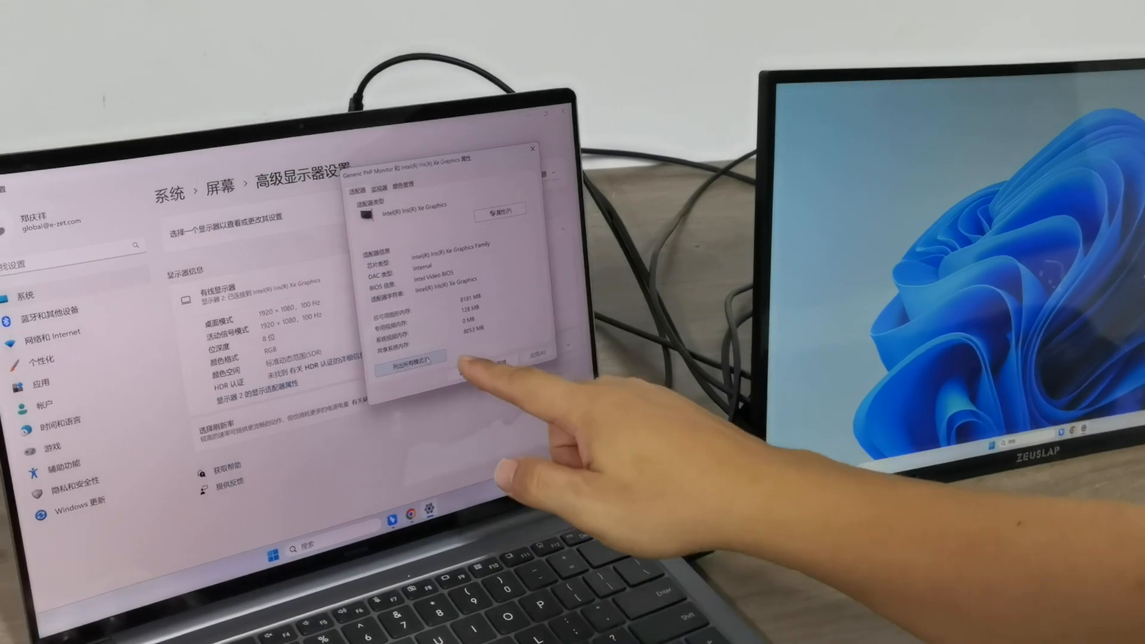
{"action": "left_click", "coordinate": [418, 359]}
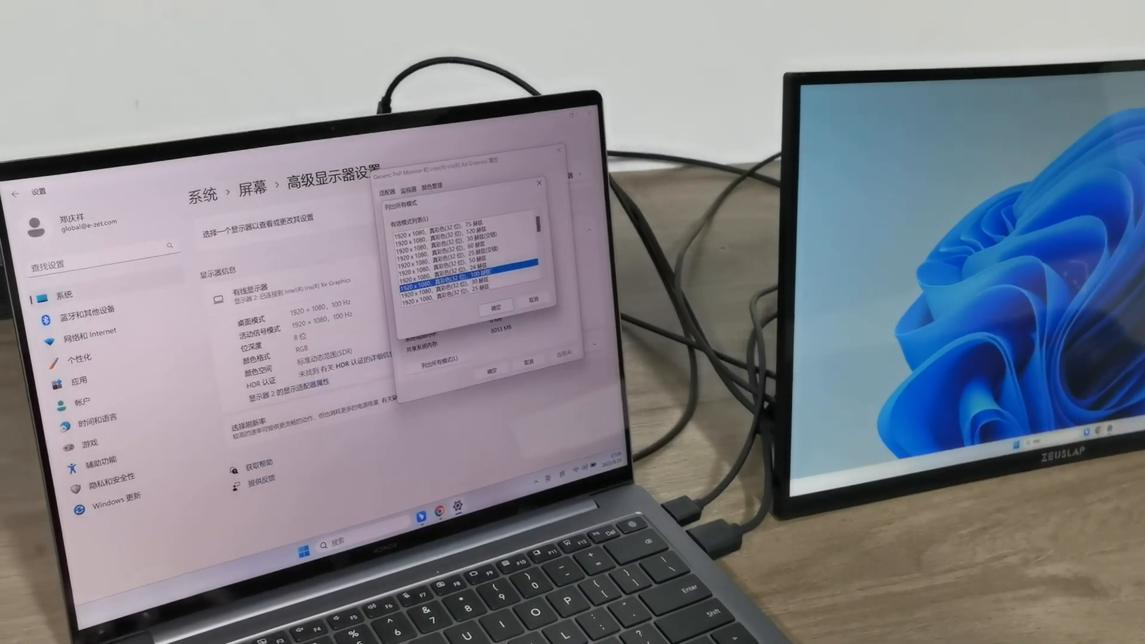